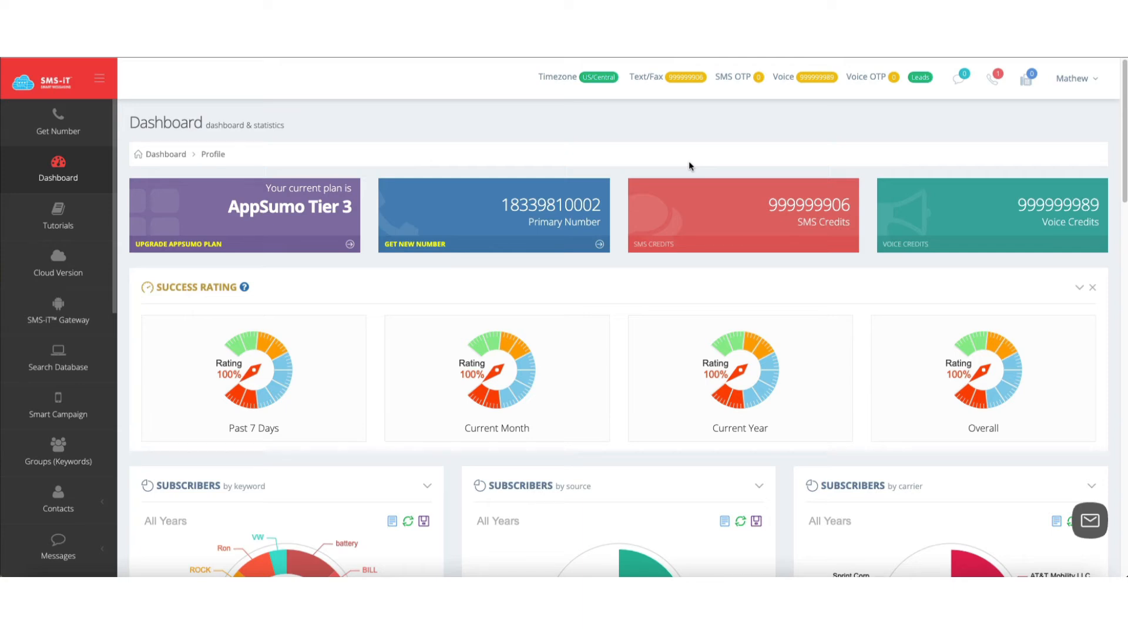
pyautogui.moveTo(702, 138)
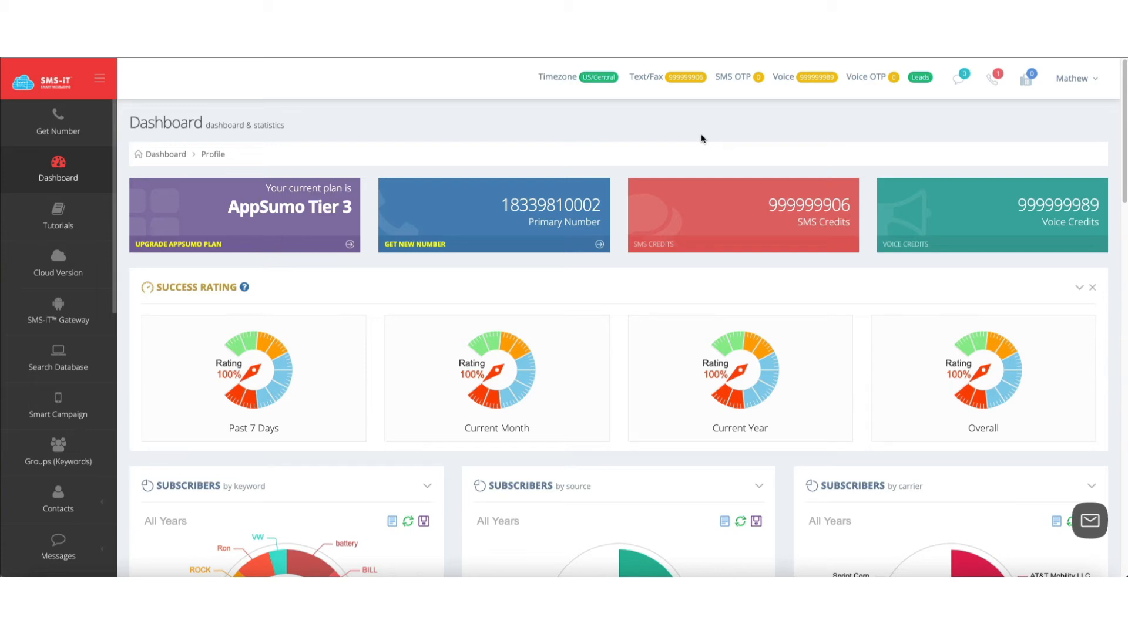
pyautogui.moveTo(539, 202)
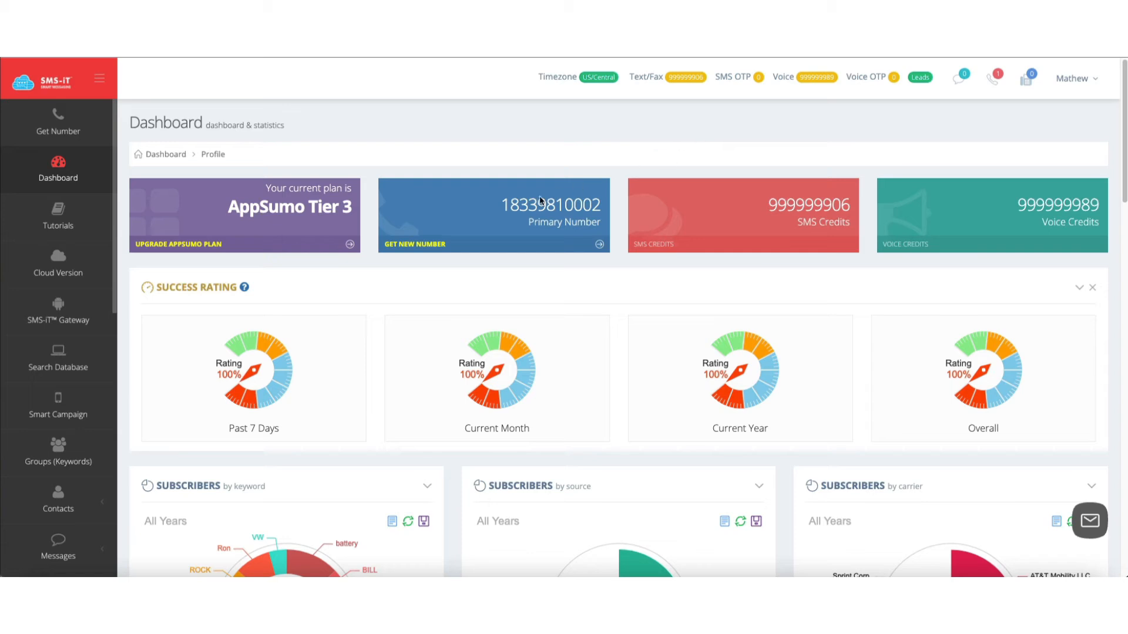
pyautogui.moveTo(1079, 122)
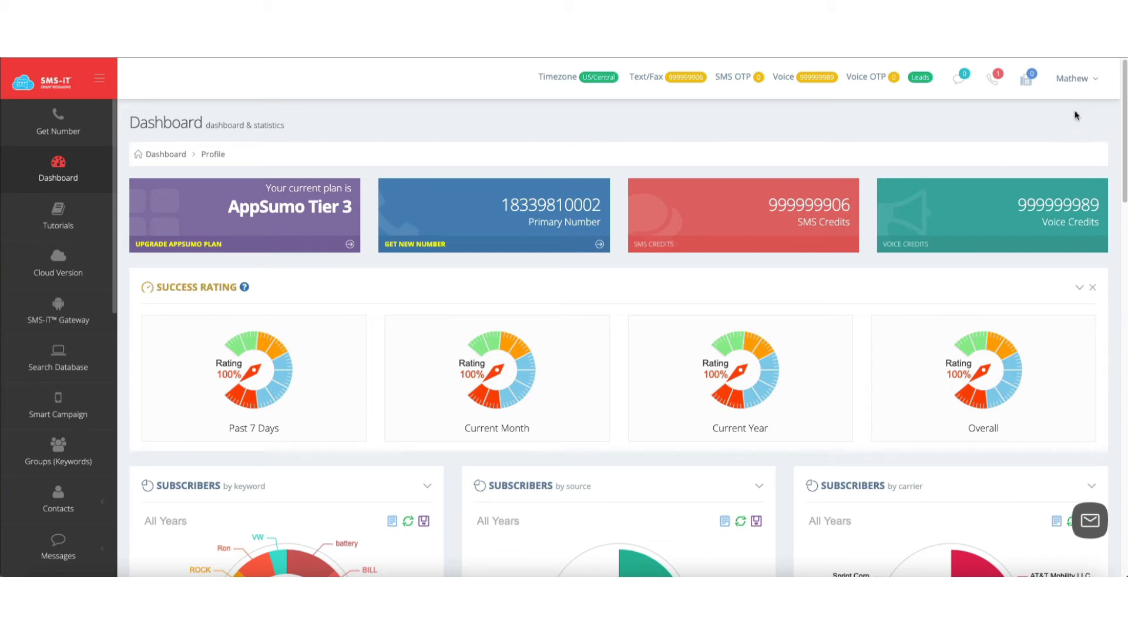
# Step: Go to Sub-Accounts from the account menu and choose Add Sub-Account under Actions
pyautogui.click(1075, 78)
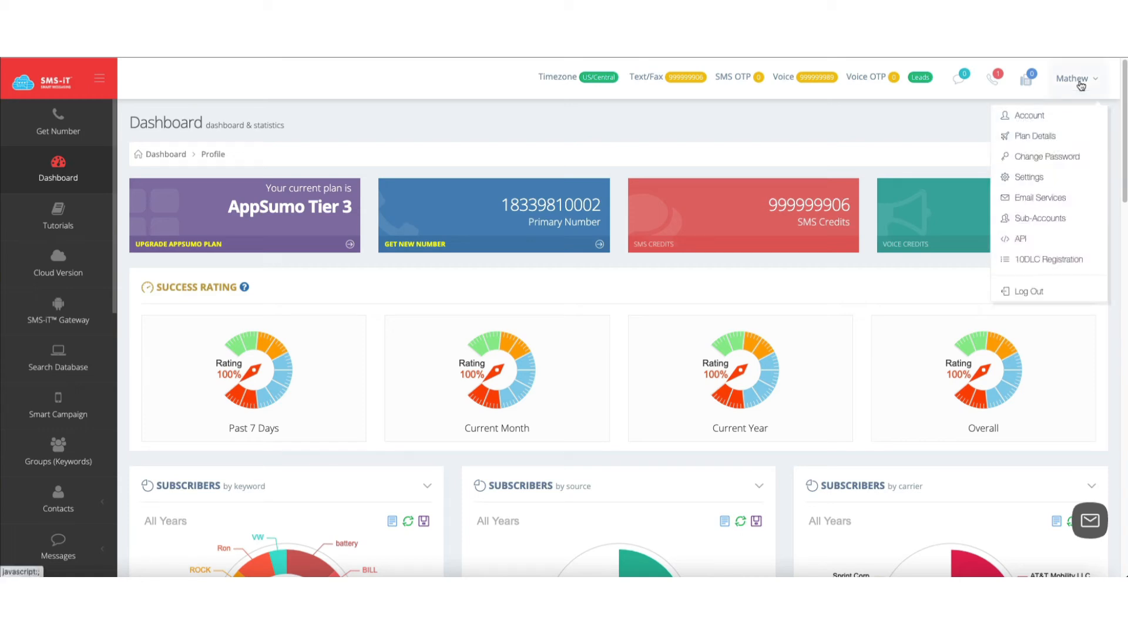
pyautogui.moveTo(1039, 218)
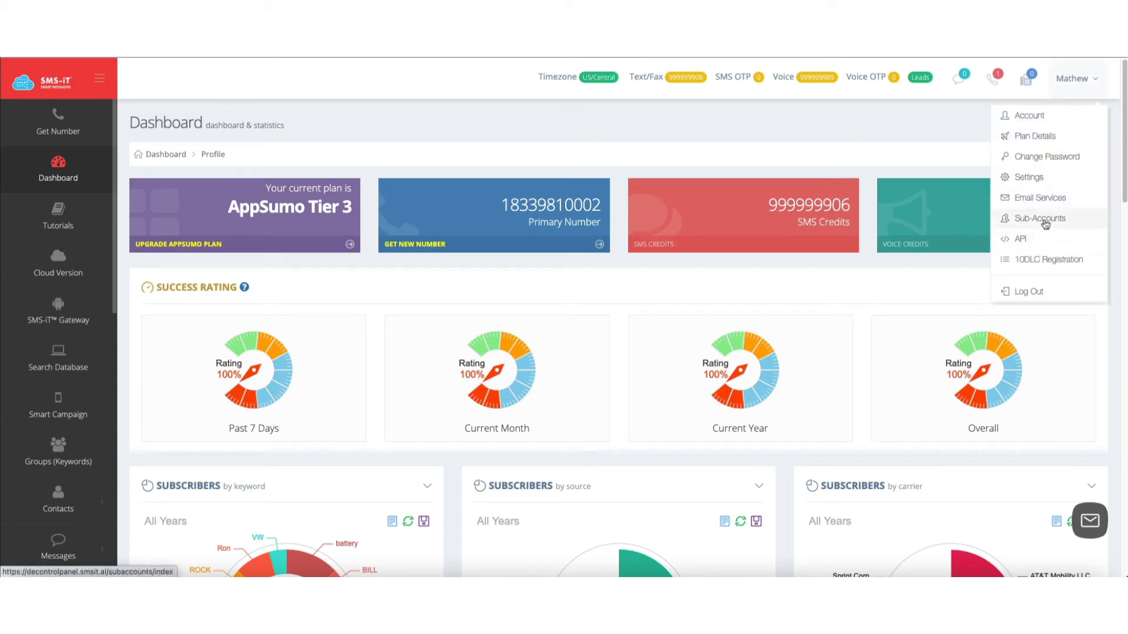
pyautogui.click(1038, 218)
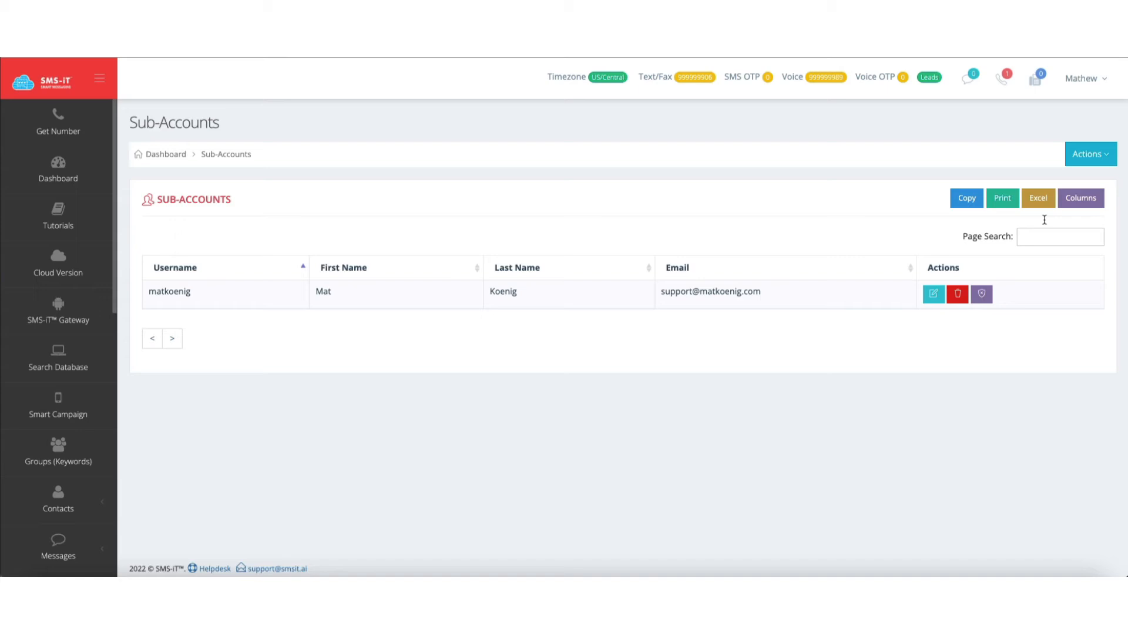
pyautogui.click(1089, 153)
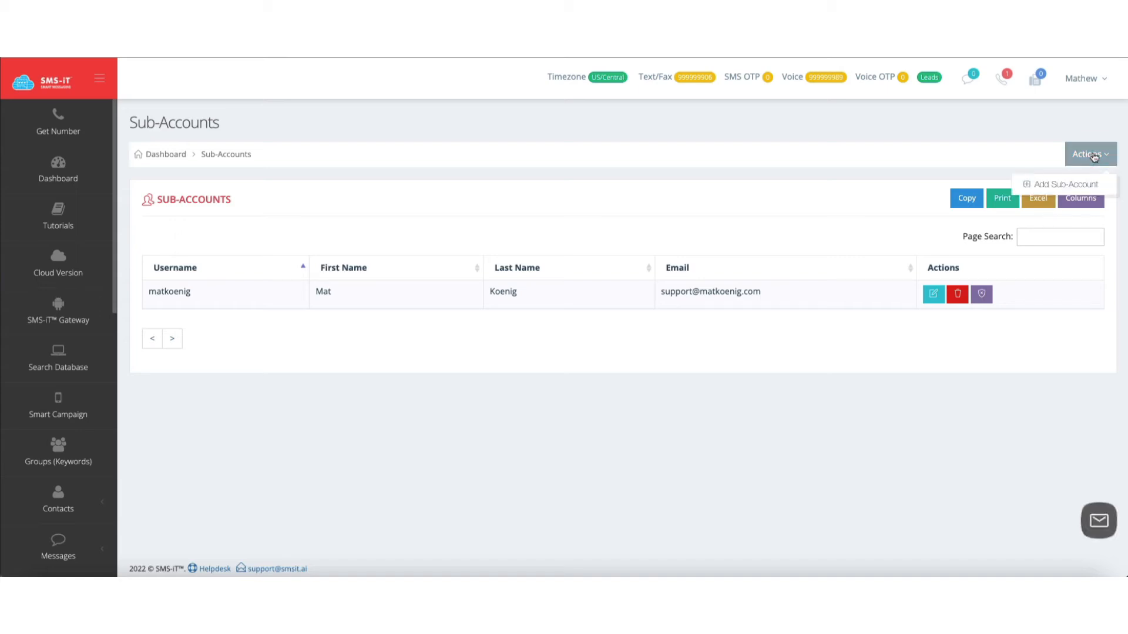
pyautogui.click(1089, 154)
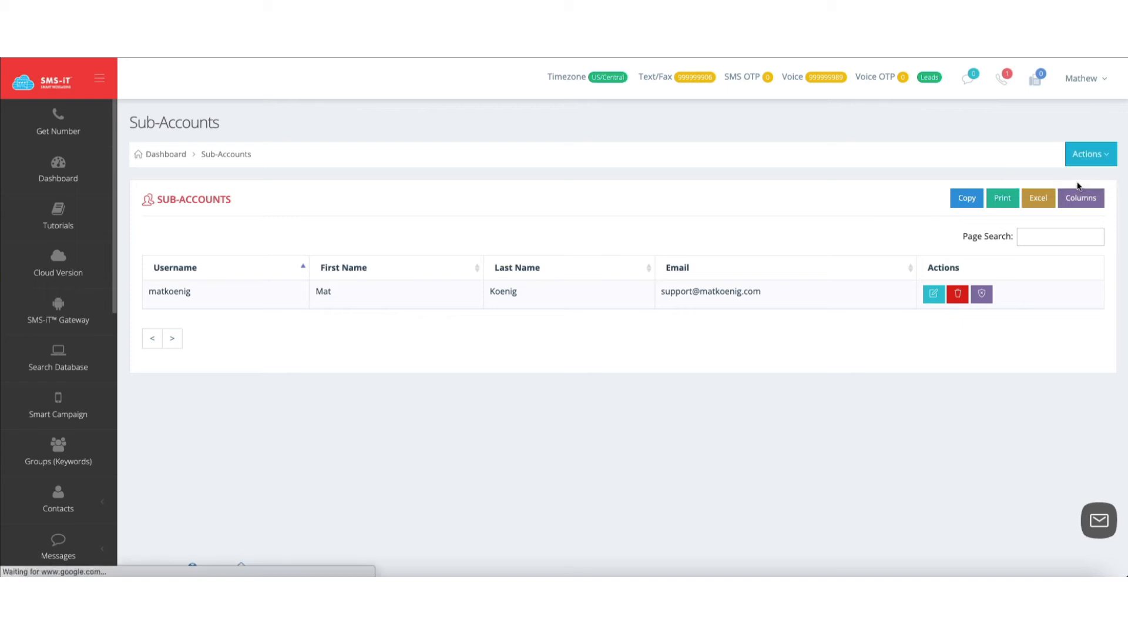
# Step: Load the Create Sub-Account form and scroll down to its Permissions section
pyautogui.click(1090, 154)
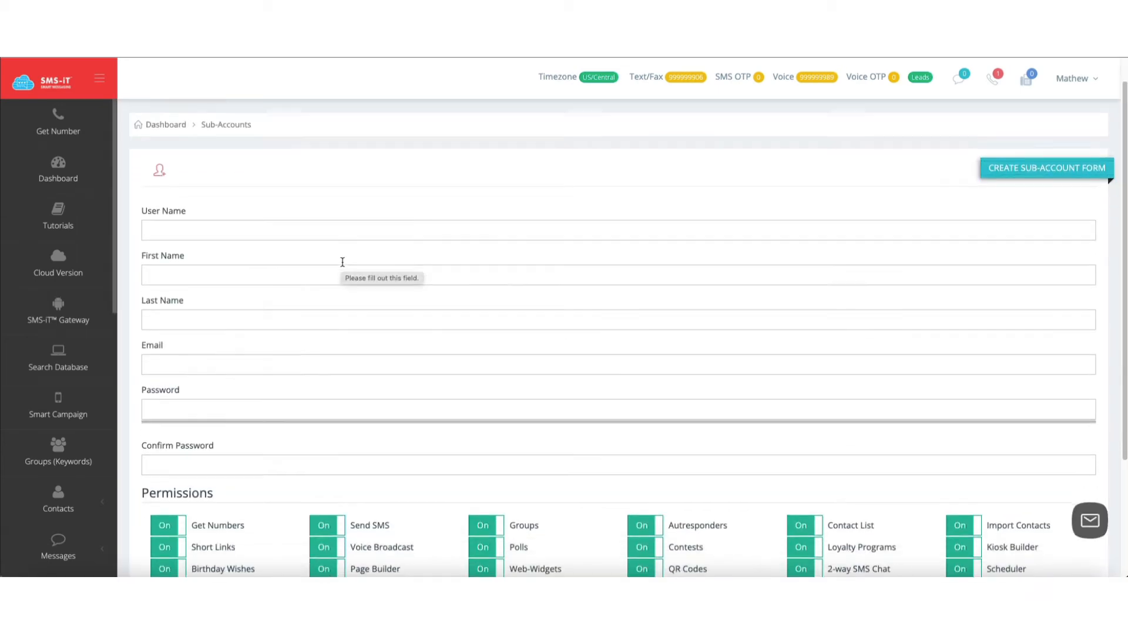
pyautogui.scroll(-3)
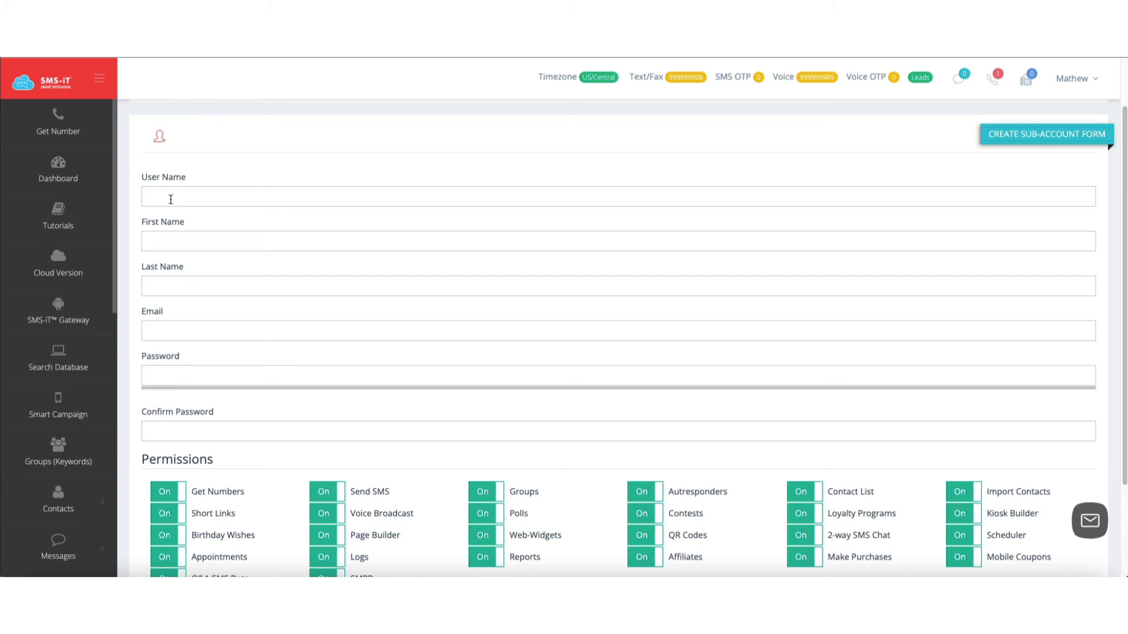
pyautogui.click(1045, 134)
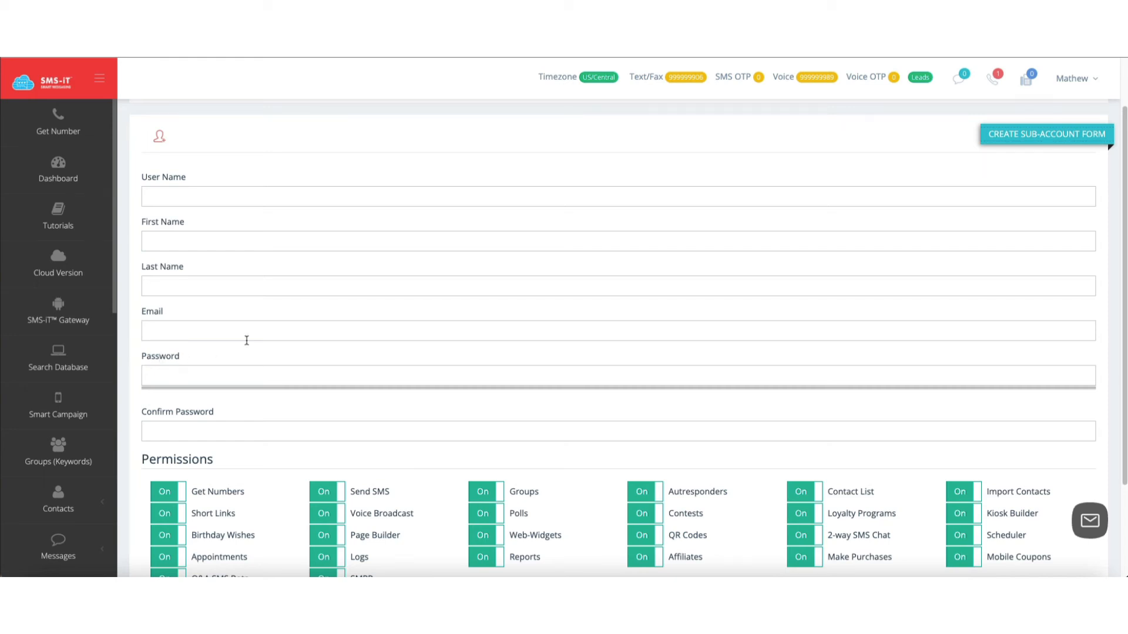
pyautogui.scroll(-3)
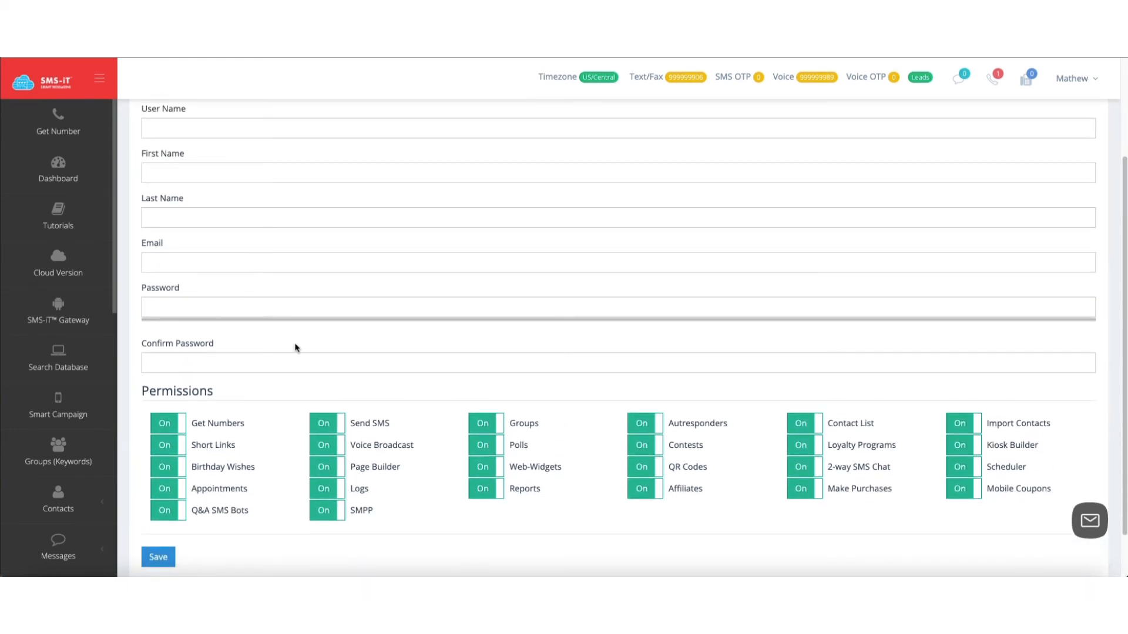
pyautogui.moveTo(246, 306)
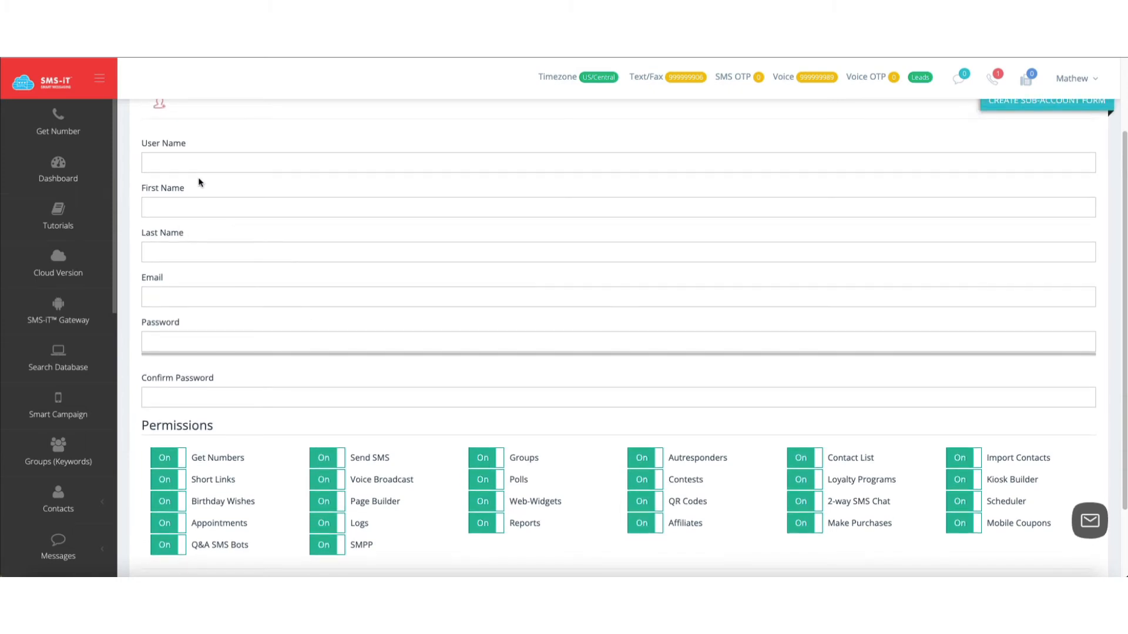
pyautogui.moveTo(280, 332)
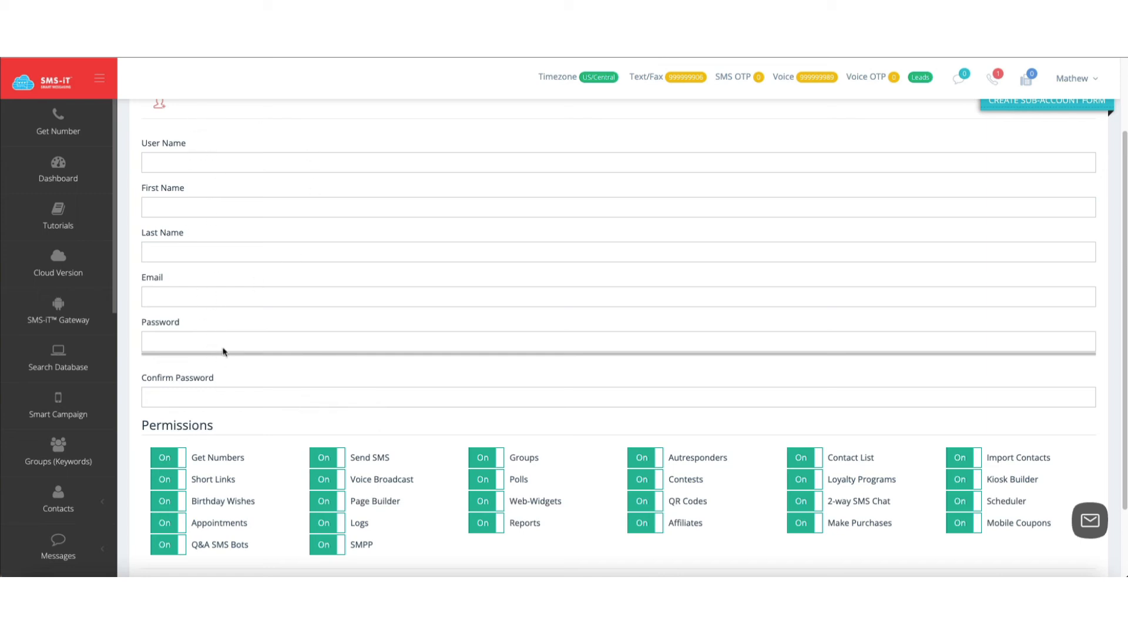
pyautogui.scroll(-3)
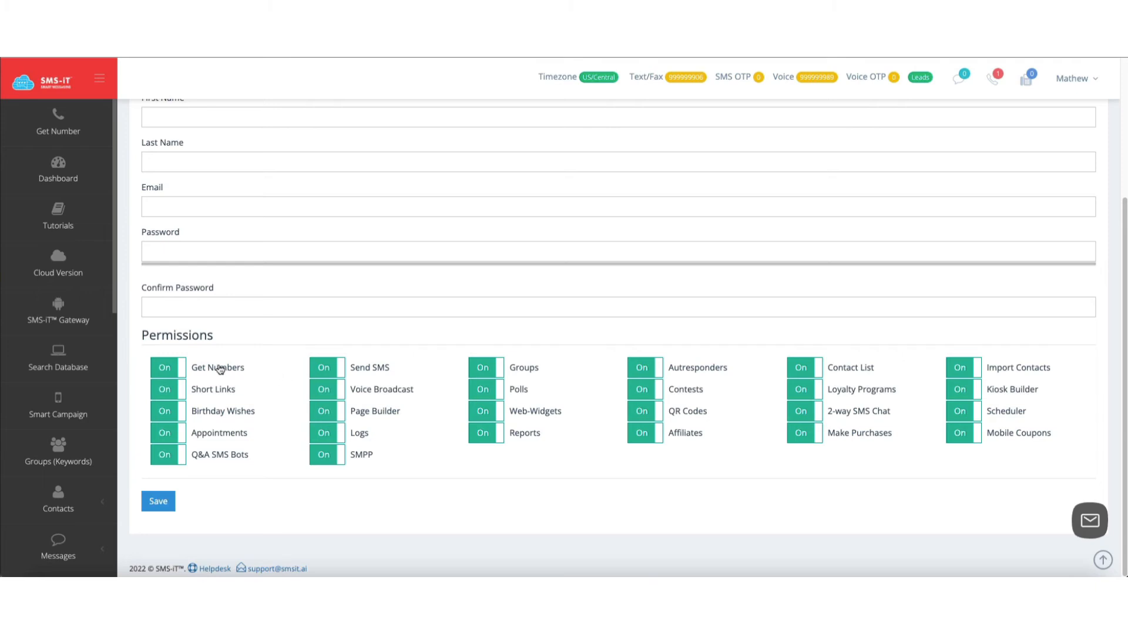
pyautogui.moveTo(58, 216)
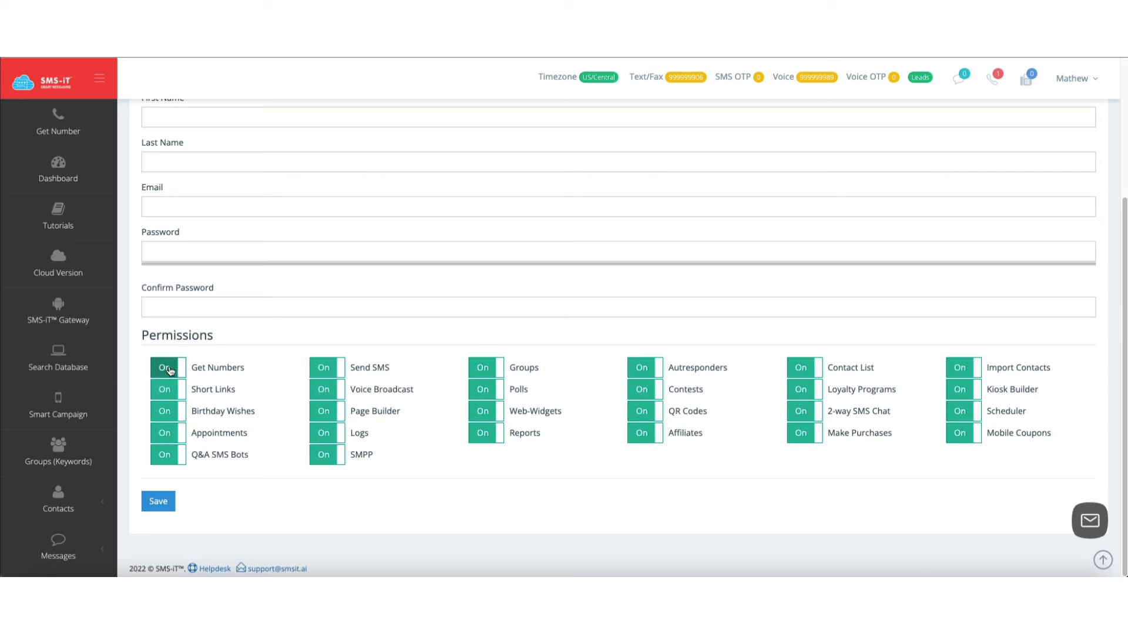
# Step: Switch off Get Numbers, Appointments, Birthday Wishes, Q&A SMS Bots and Voice Broadcast permissions
pyautogui.click(167, 367)
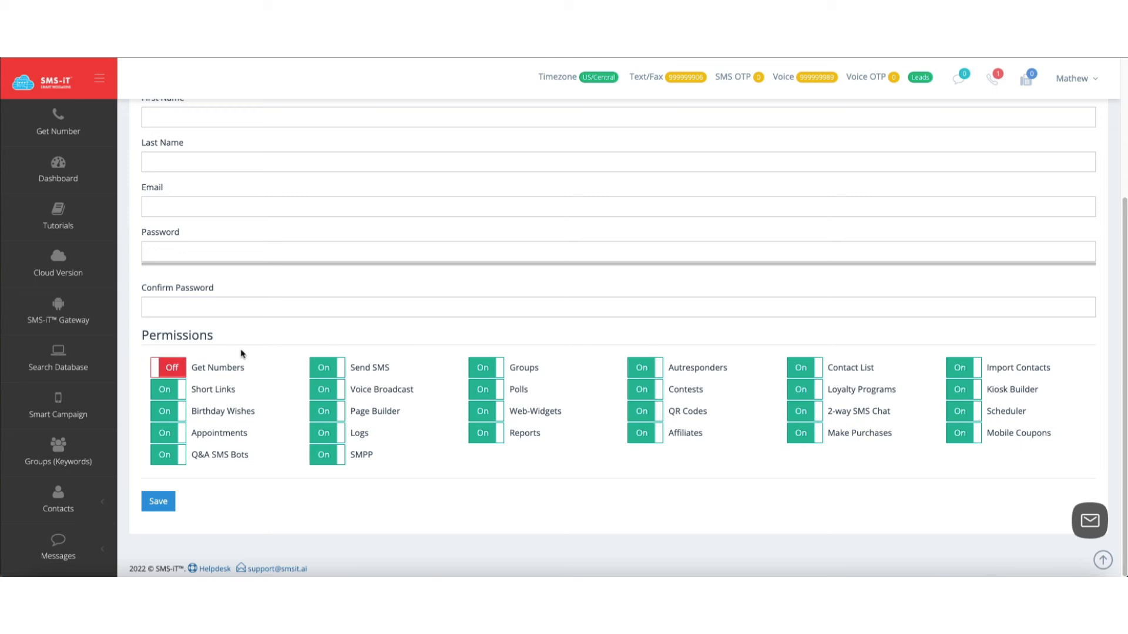
pyautogui.moveTo(186, 416)
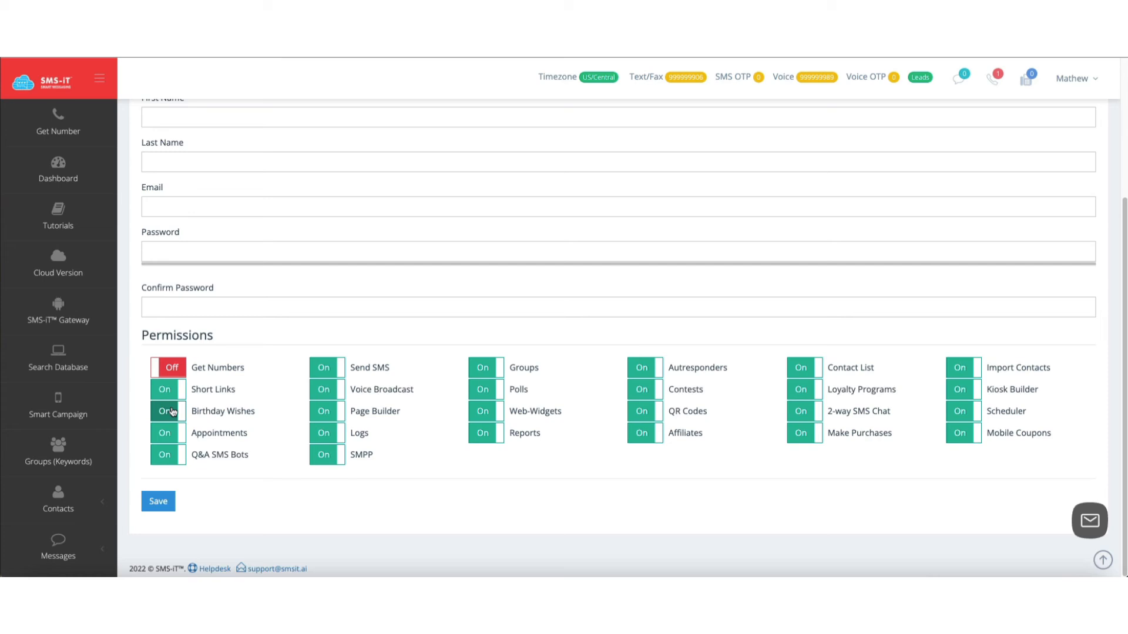
pyautogui.moveTo(171, 412)
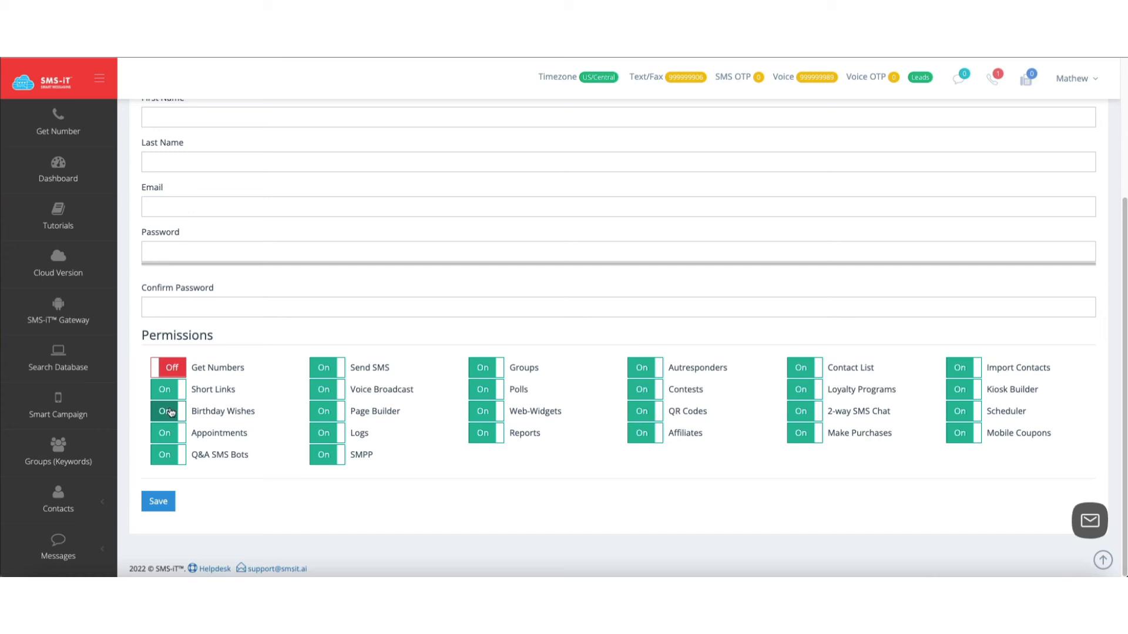
pyautogui.click(169, 433)
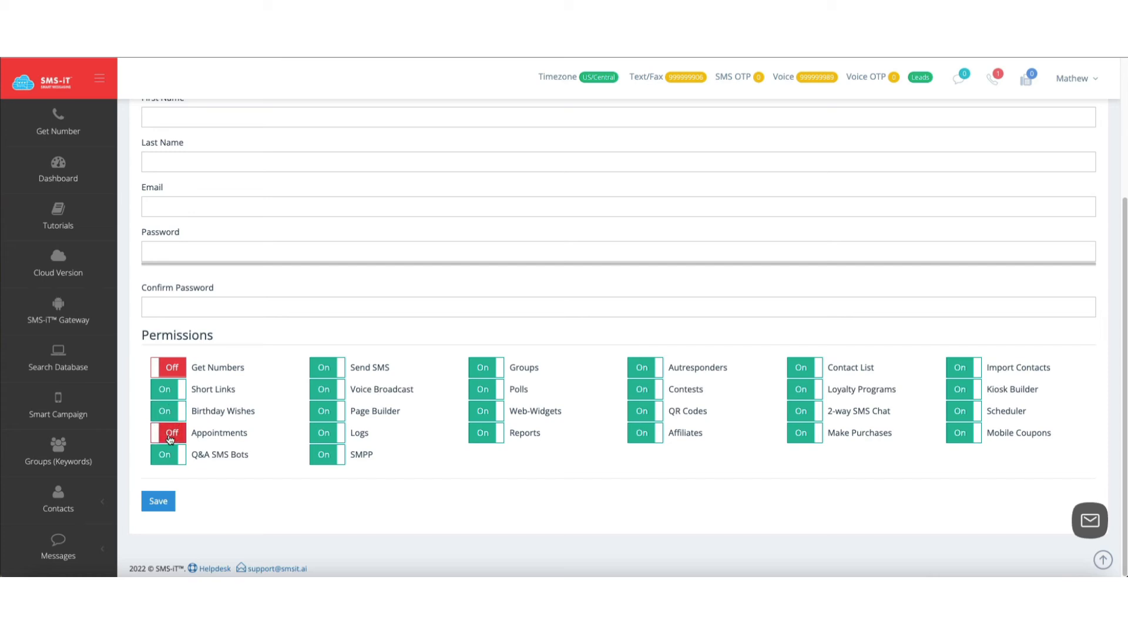
pyautogui.click(167, 389)
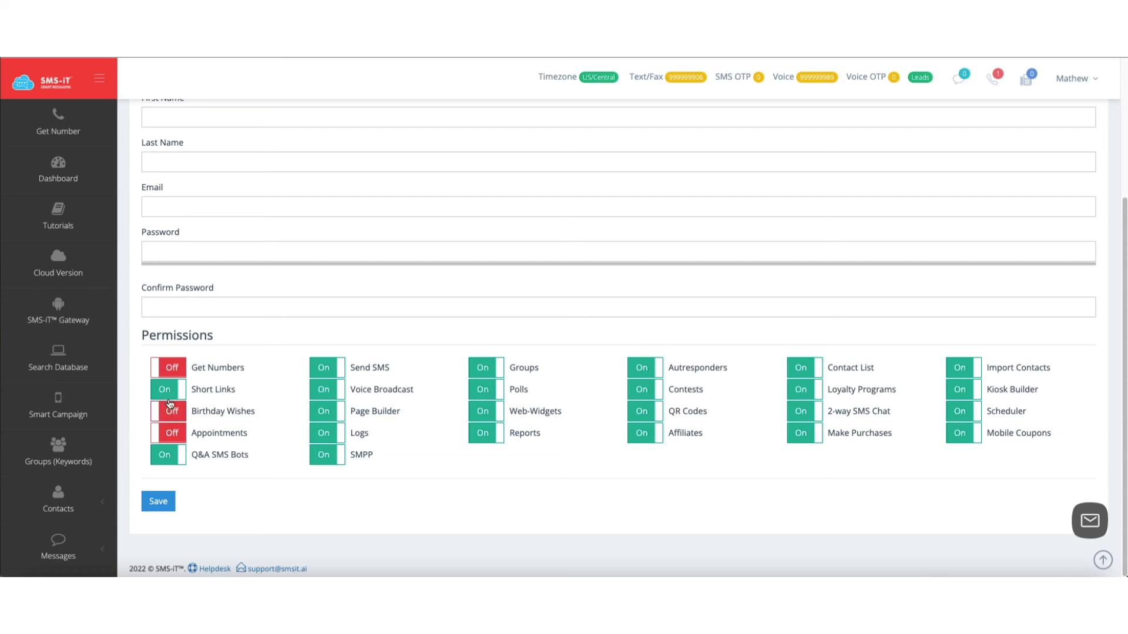
pyautogui.click(167, 454)
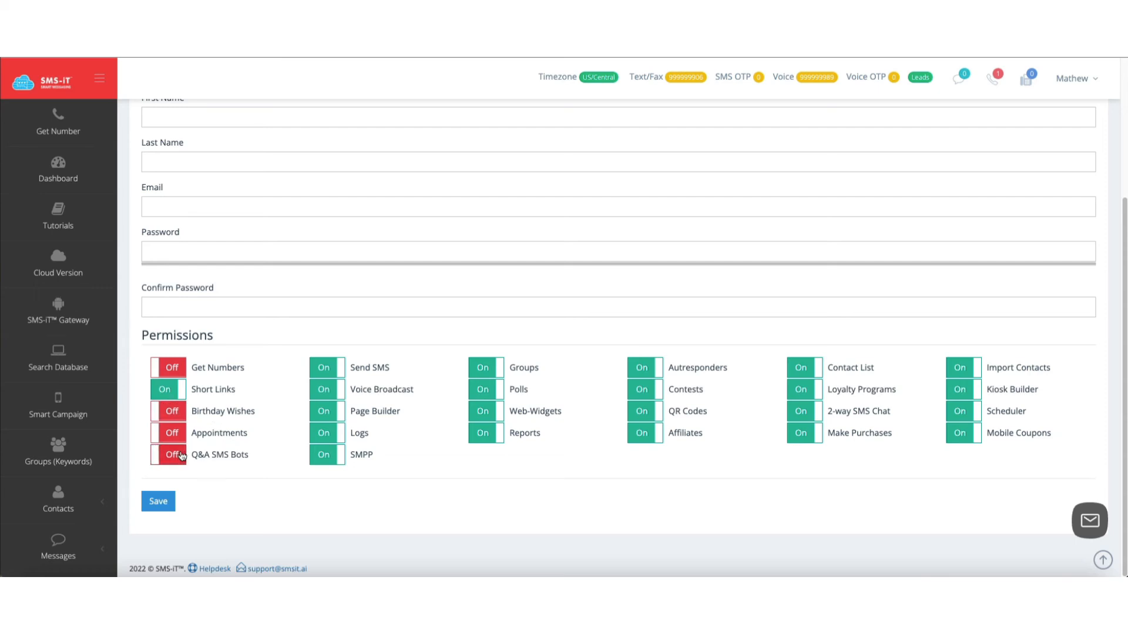
pyautogui.click(326, 388)
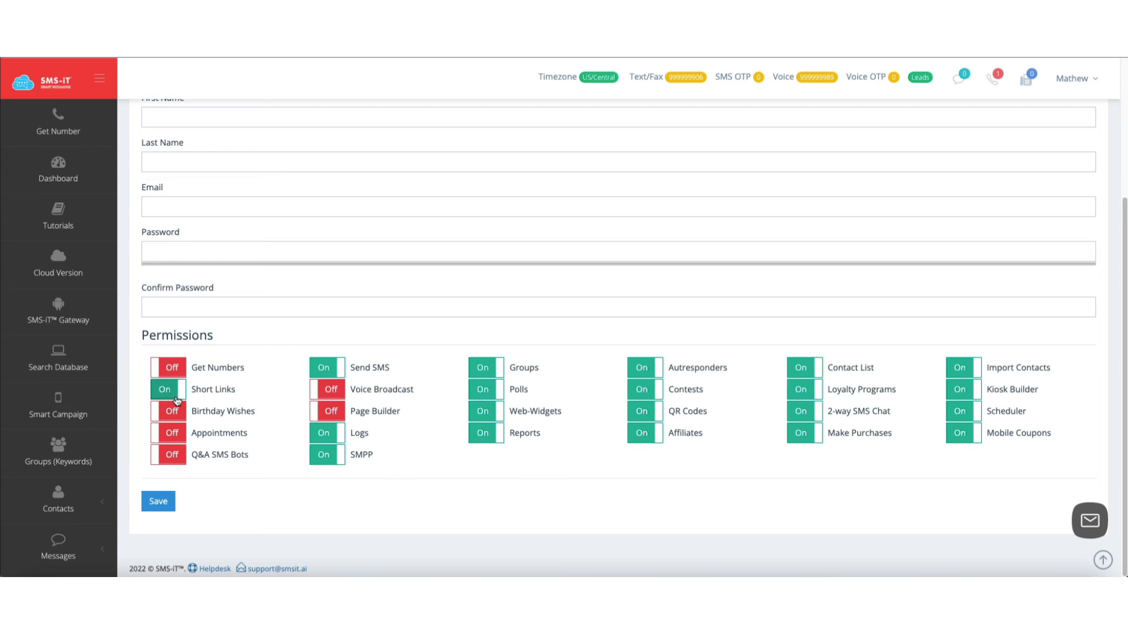
# Step: Turn off Logs, SMPP, Contests, Affiliates, Make Purchases and Import Contacts, then save
pyautogui.click(324, 433)
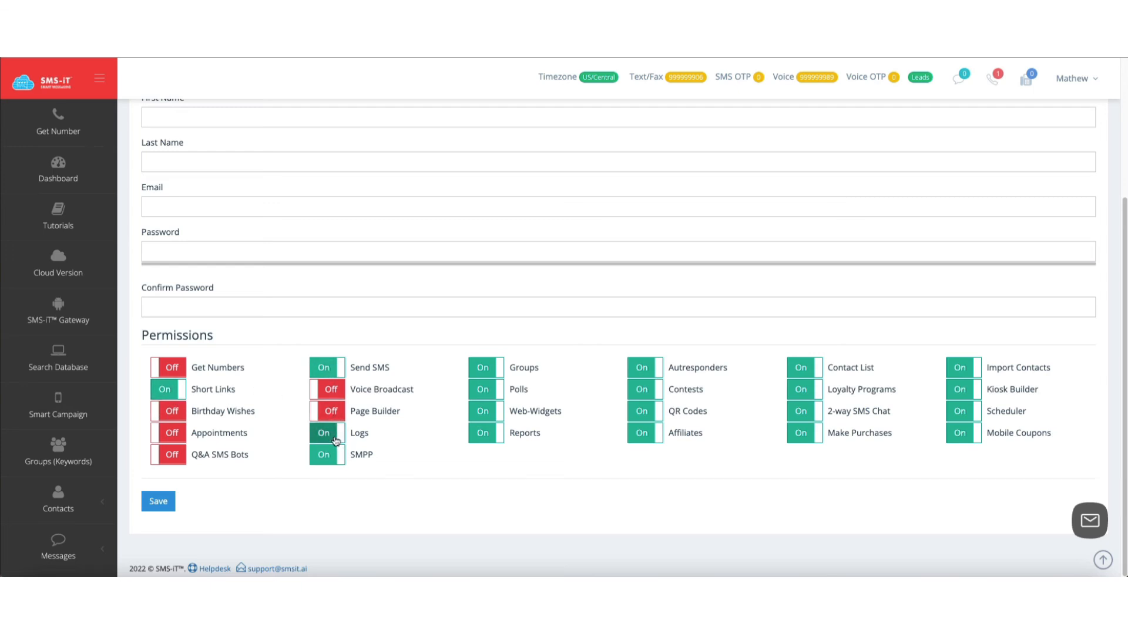
pyautogui.click(324, 433)
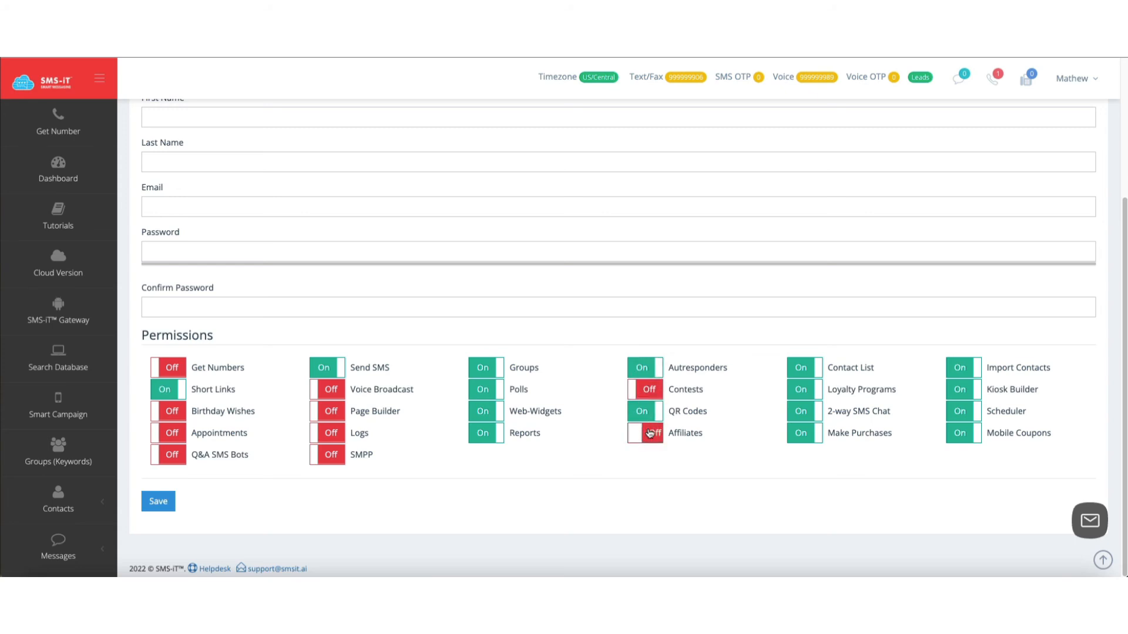
pyautogui.click(645, 433)
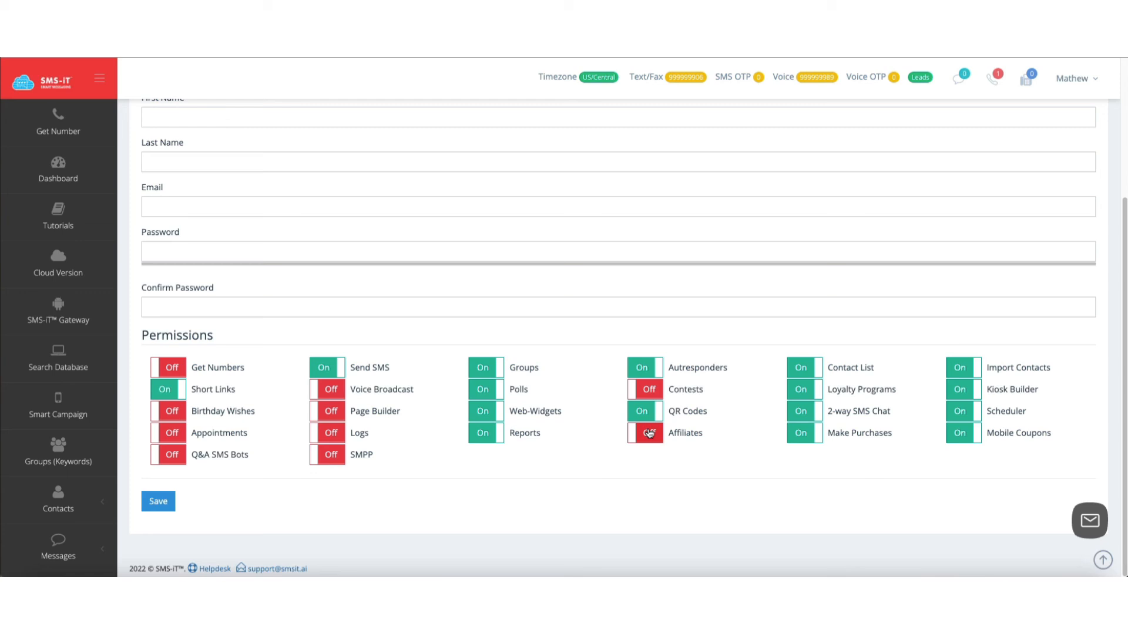
pyautogui.click(645, 432)
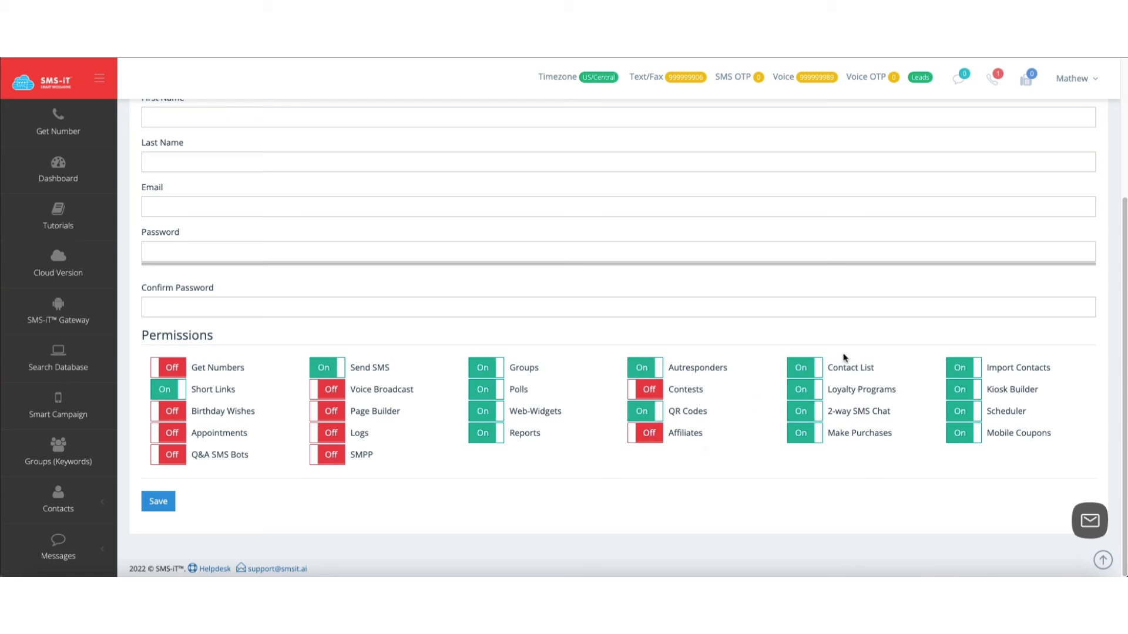
pyautogui.moveTo(741, 435)
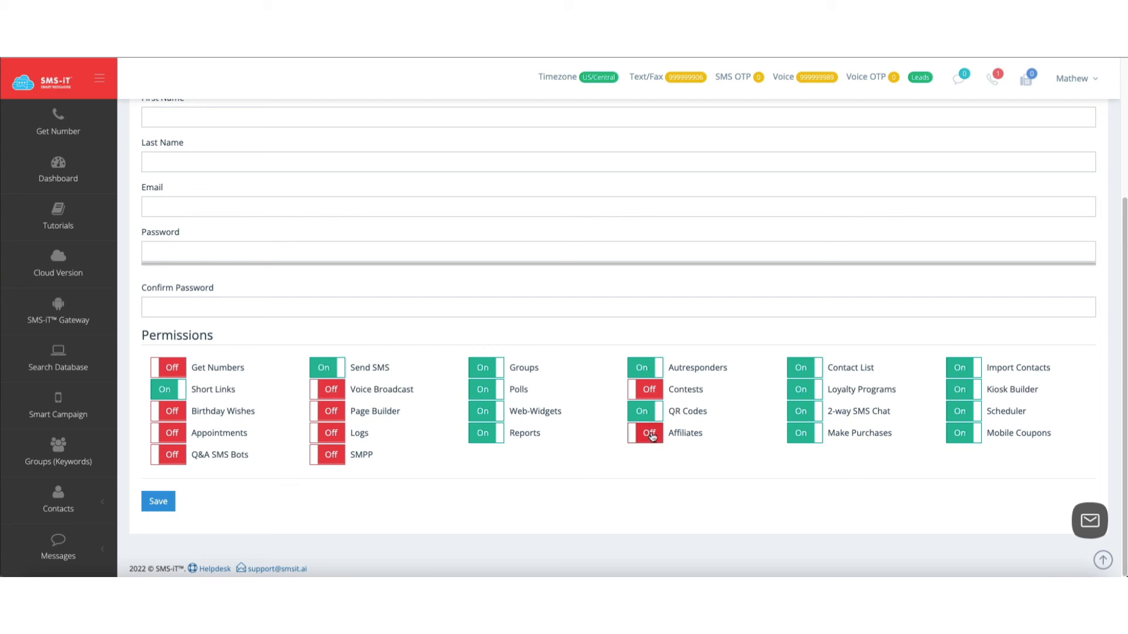
pyautogui.click(803, 432)
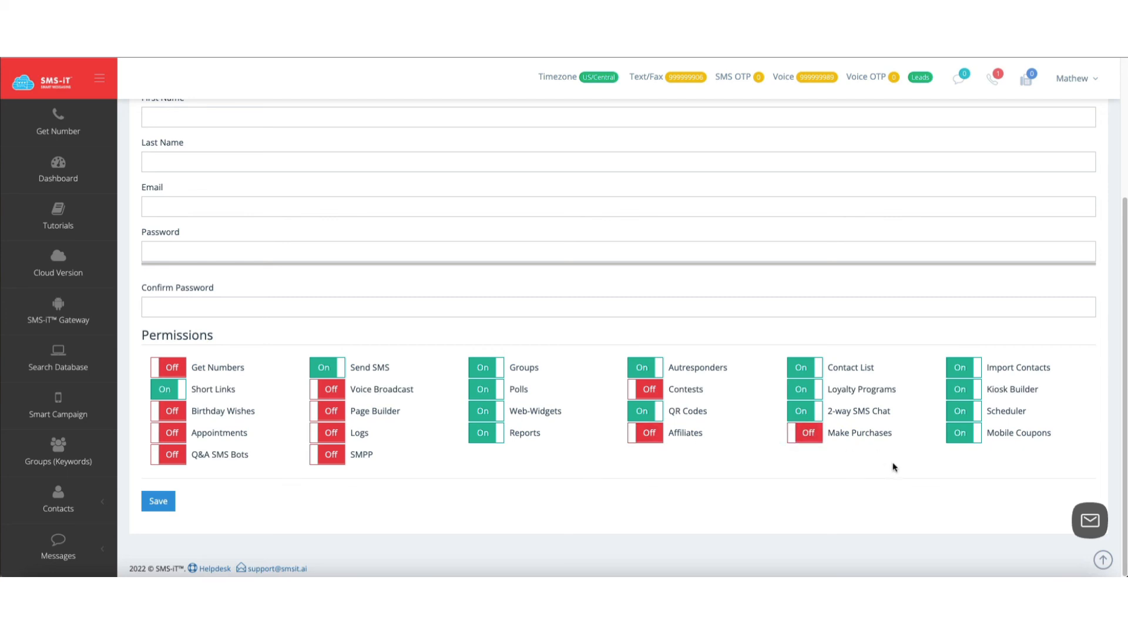
pyautogui.click(962, 368)
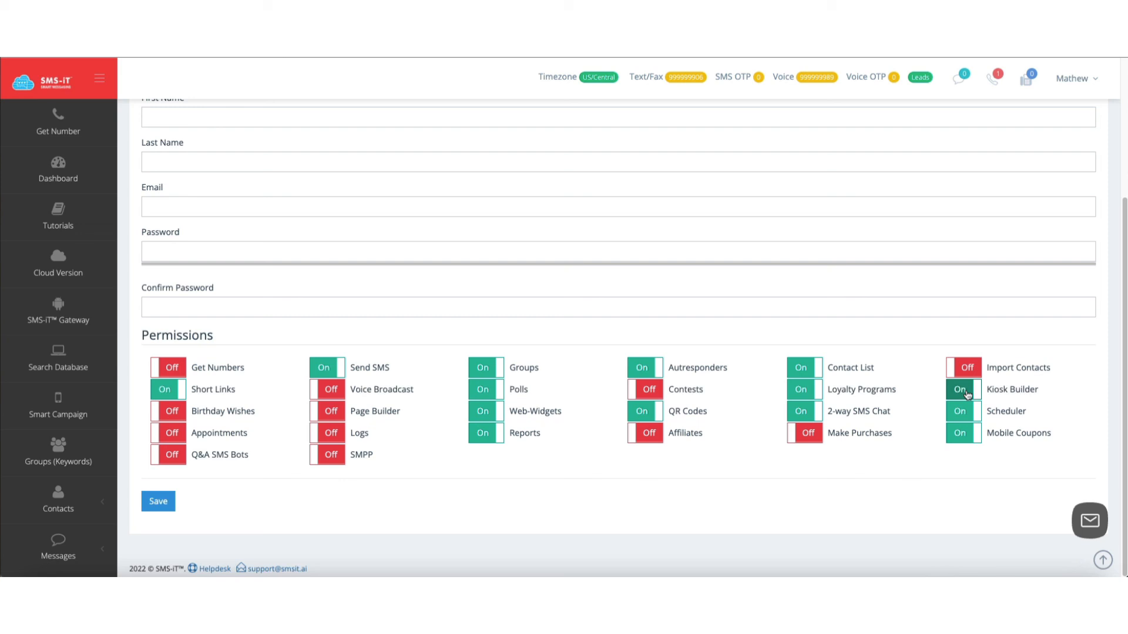
pyautogui.click(957, 389)
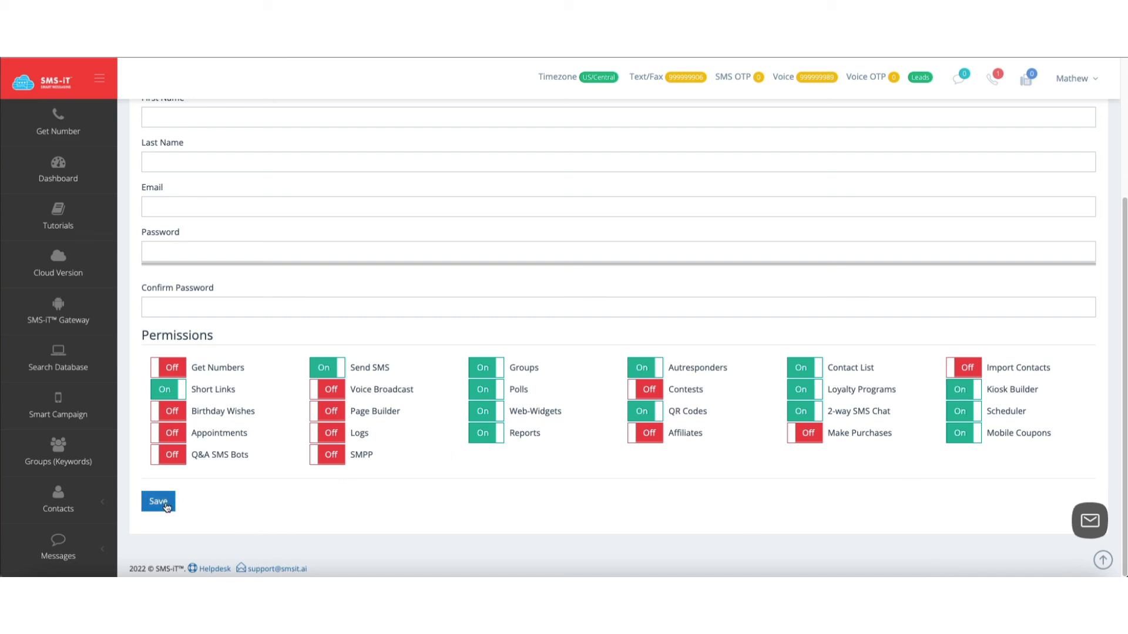